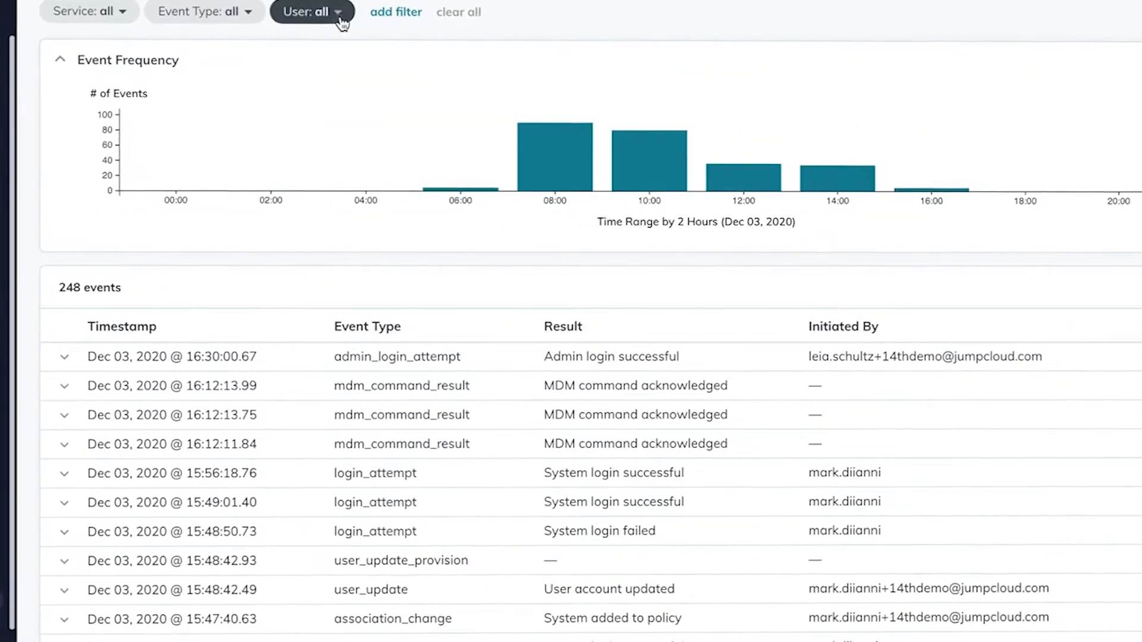
Step: Search the Directory Insights user filter for 'alex' and select the matching user
{"action": "type", "text": "alex"}
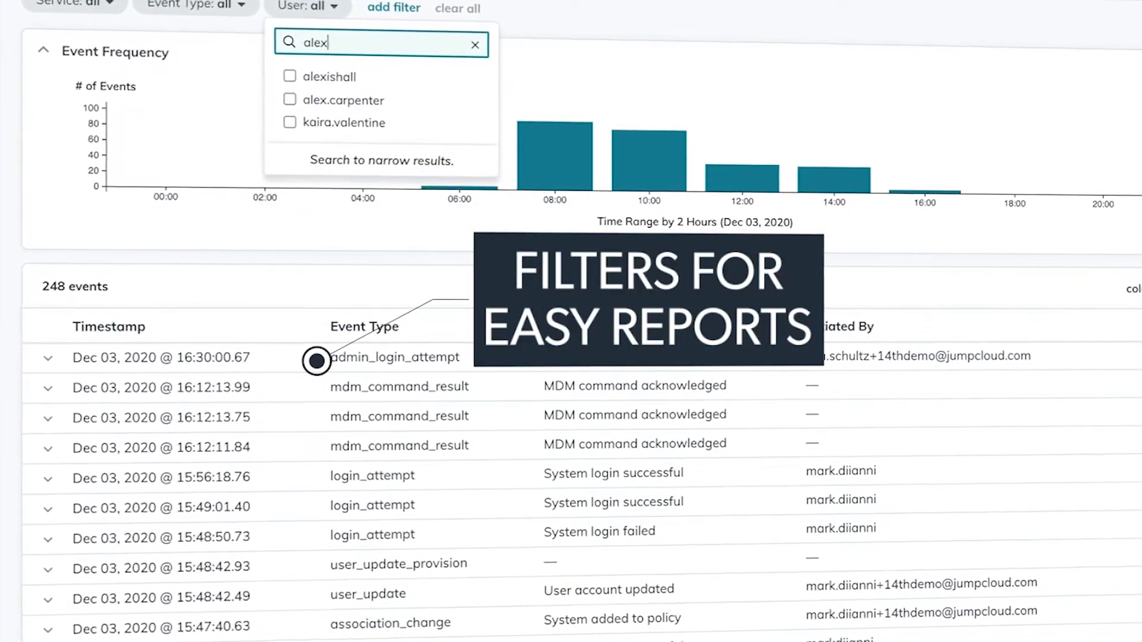
{"action": "left_click", "coordinate": [290, 72]}
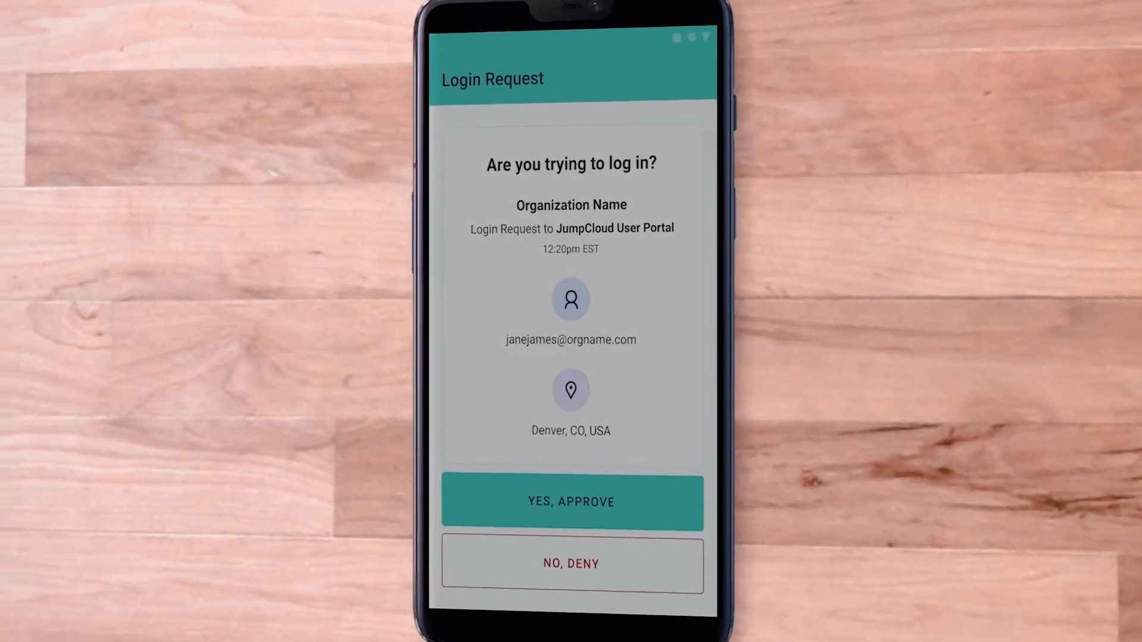
Step: Approve the JumpCloud User Portal login request with YES, APPROVE
{"action": "left_click", "coordinate": [571, 502]}
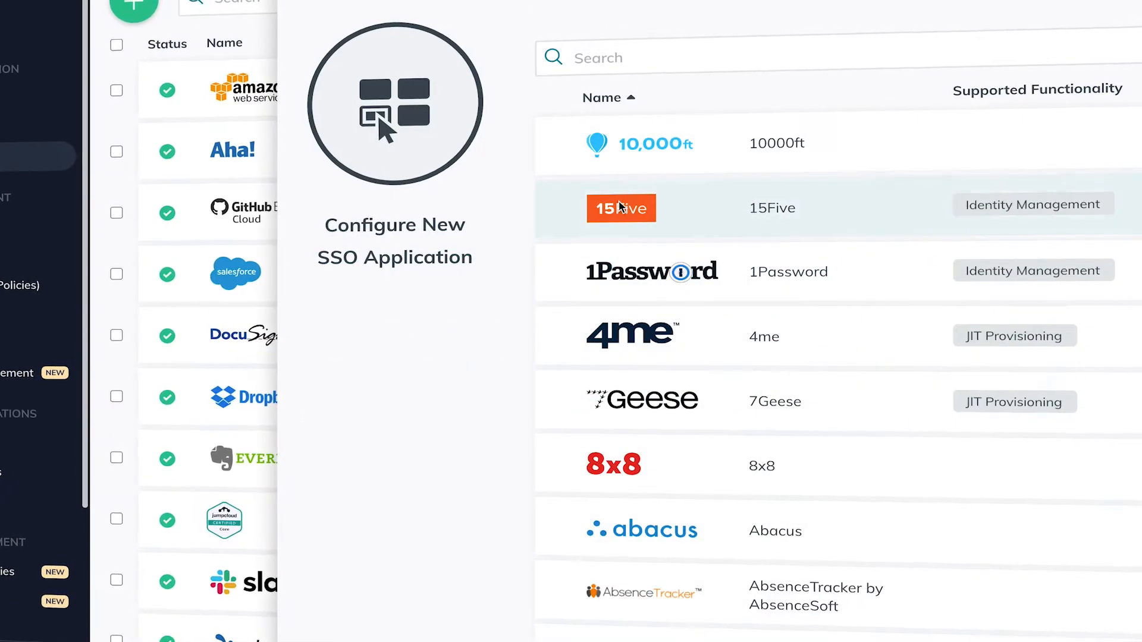
Step: Scroll the SSO catalog past apps like 10000ft, 15Five and 1Password
{"action": "scroll", "scroll_direction": "down", "scroll_amount": 3}
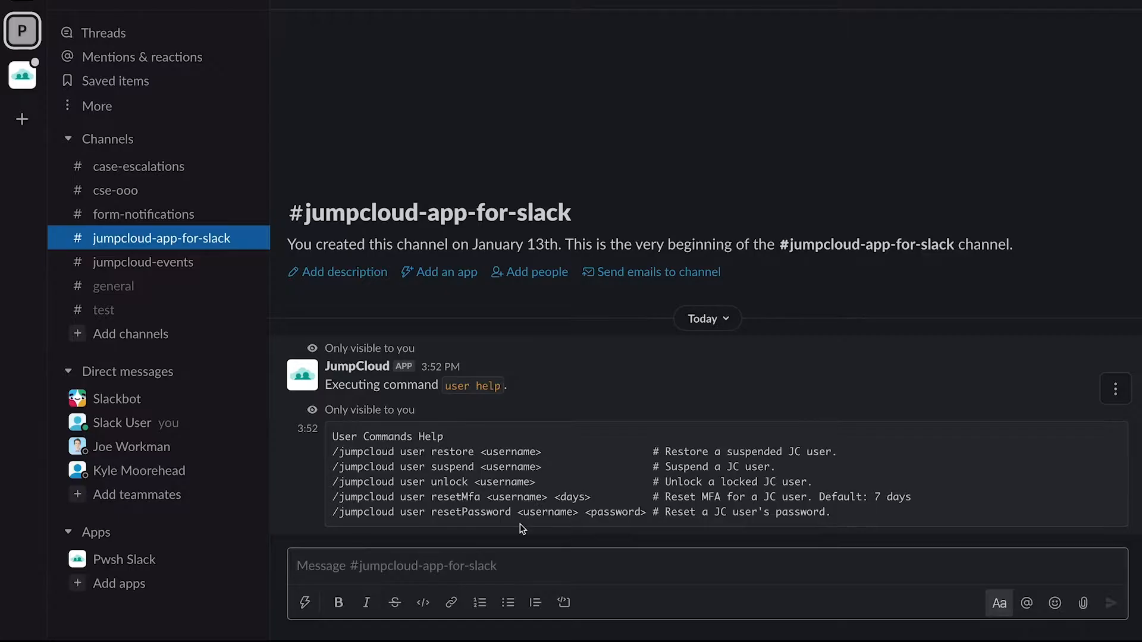
Step: Enter '/jumpcloud user suspend' in the #jumpcloud-app-for-slack message box
{"action": "type", "text": "/jumpcloud user"}
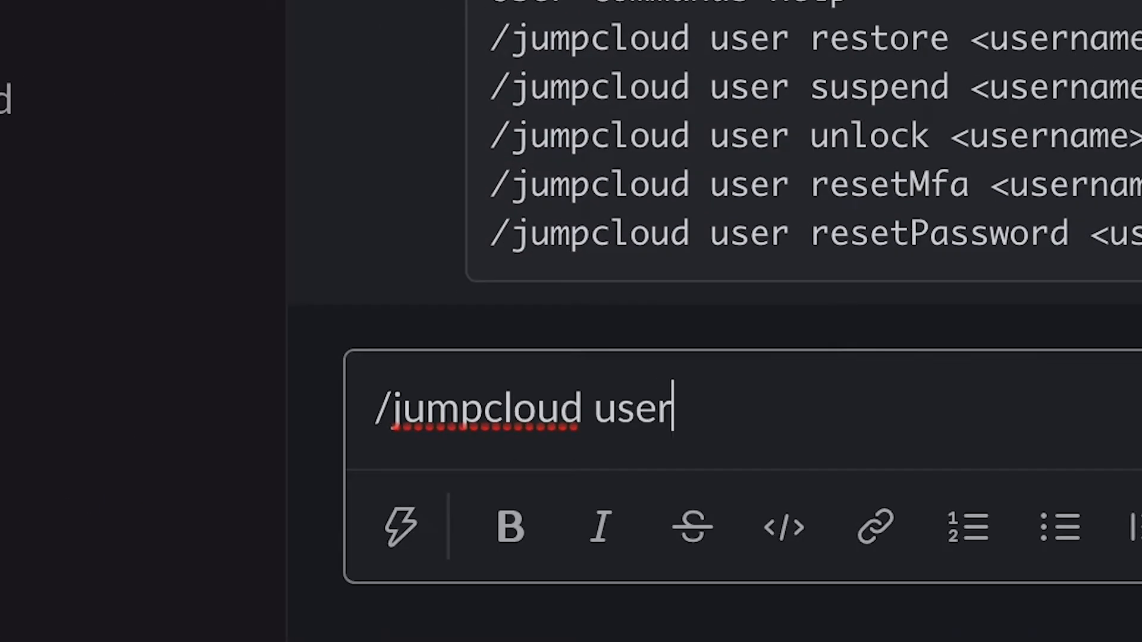
{"action": "type", "text": "suspend"}
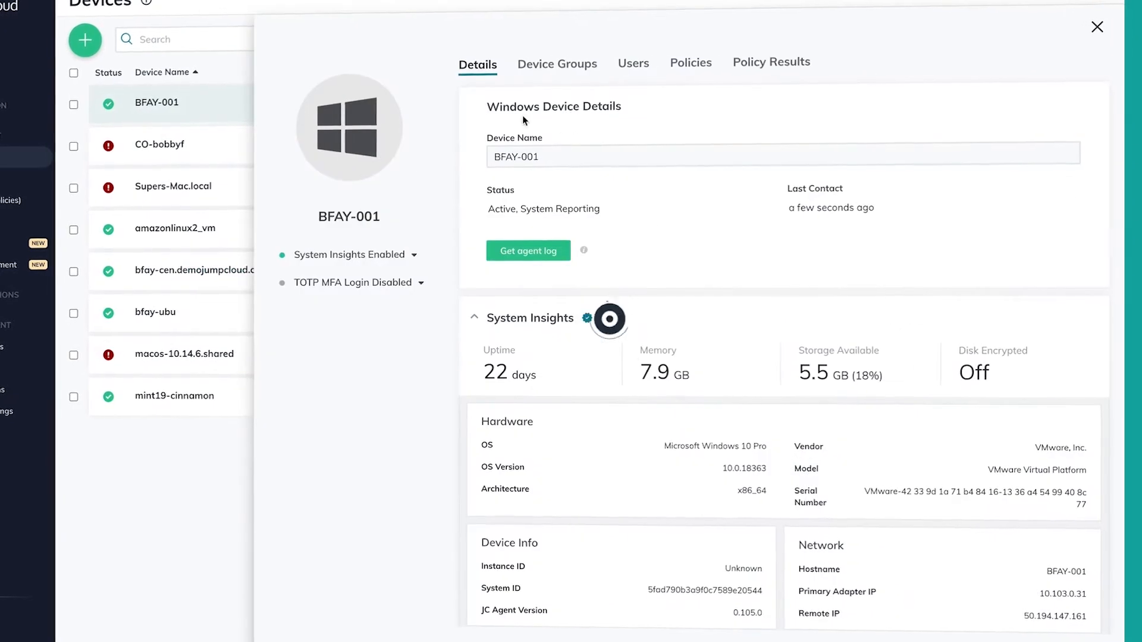
Step: Review BFAY-001's policies, the latest Systems login event, and a user's security settings and permissions
{"action": "left_click", "coordinate": [690, 62]}
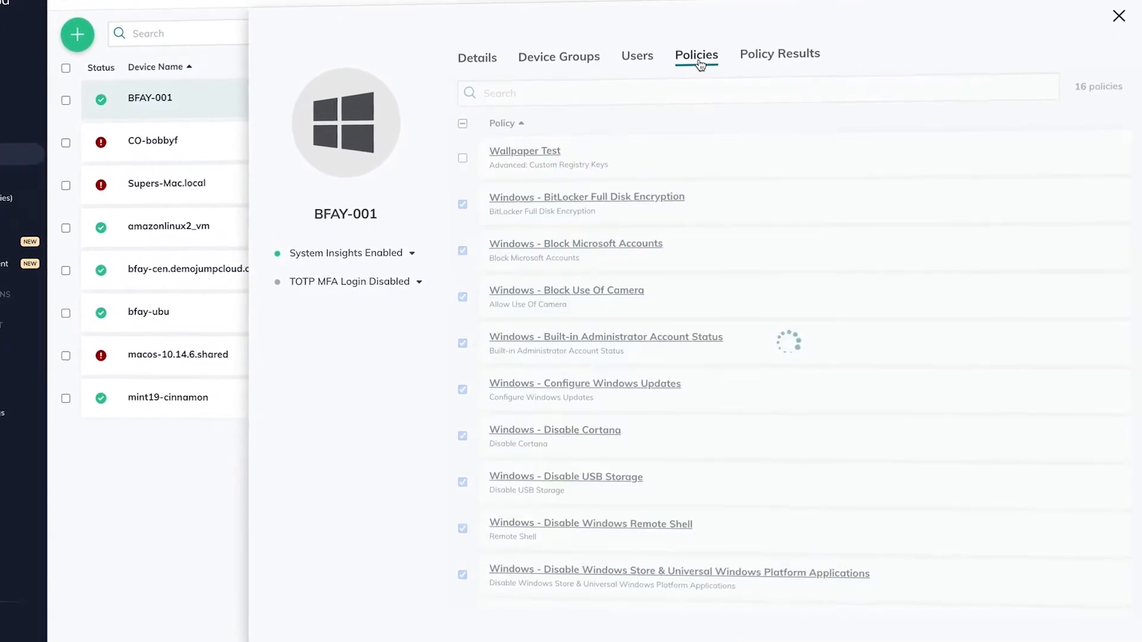
{"action": "left_click", "coordinate": [464, 118]}
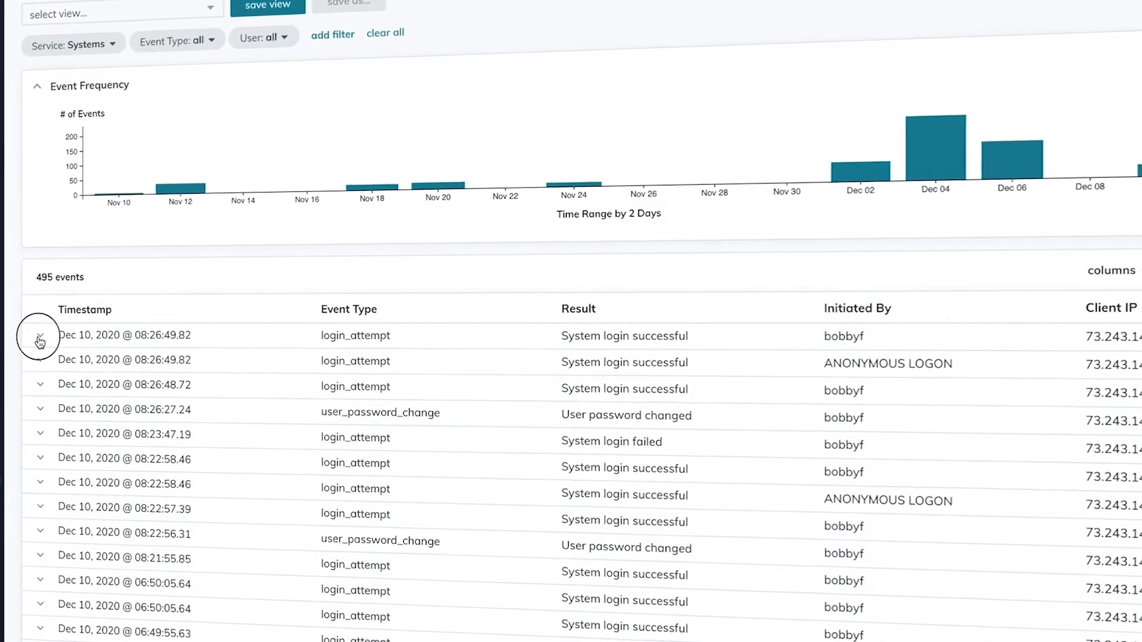
{"action": "left_click", "coordinate": [40, 335]}
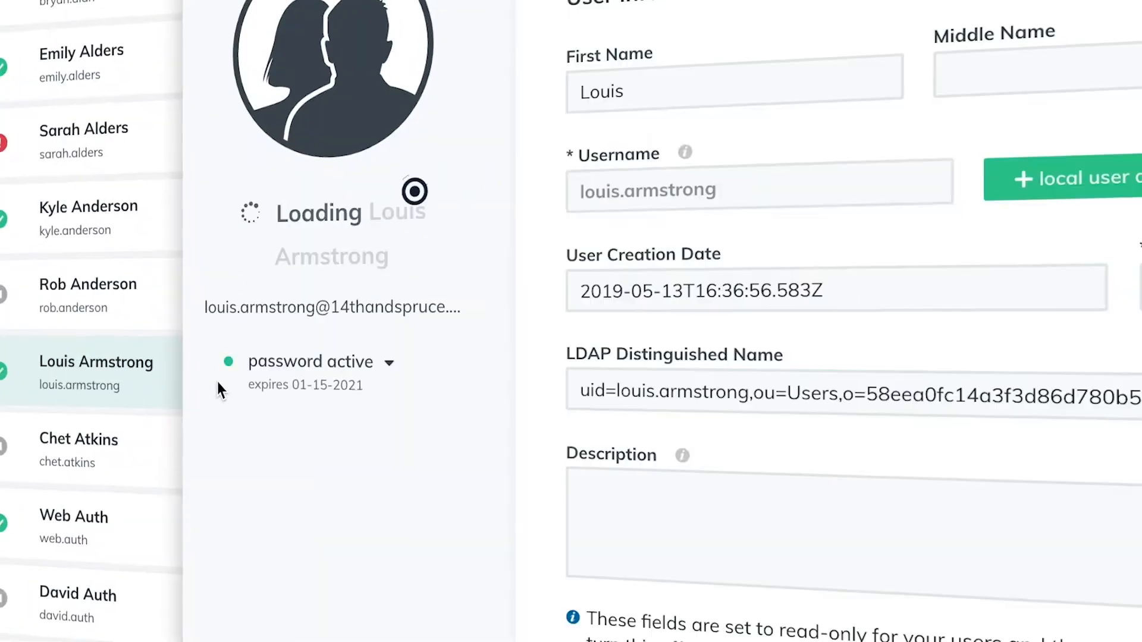
{"action": "scroll", "scroll_direction": "down", "scroll_amount": 3}
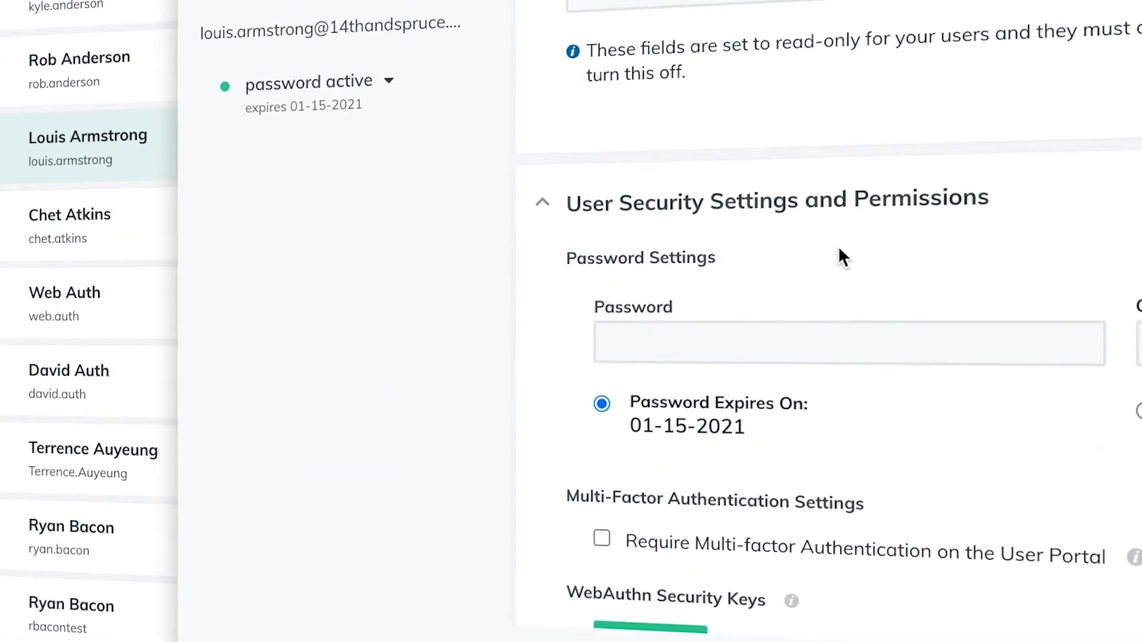
{"action": "left_click", "coordinate": [601, 539]}
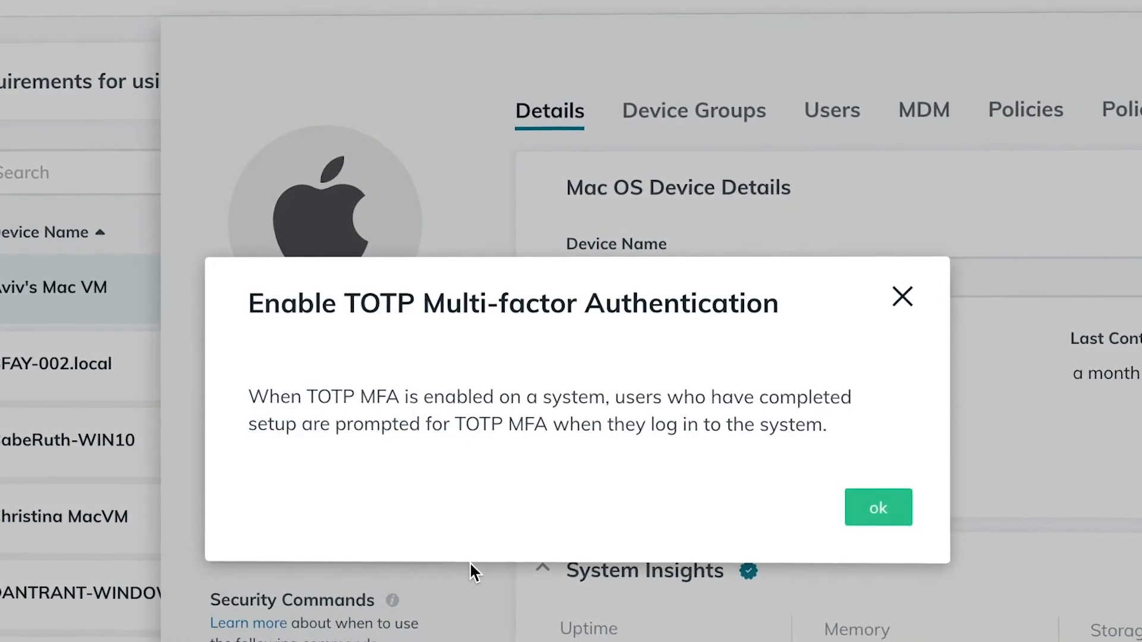
{"action": "left_click", "coordinate": [878, 506]}
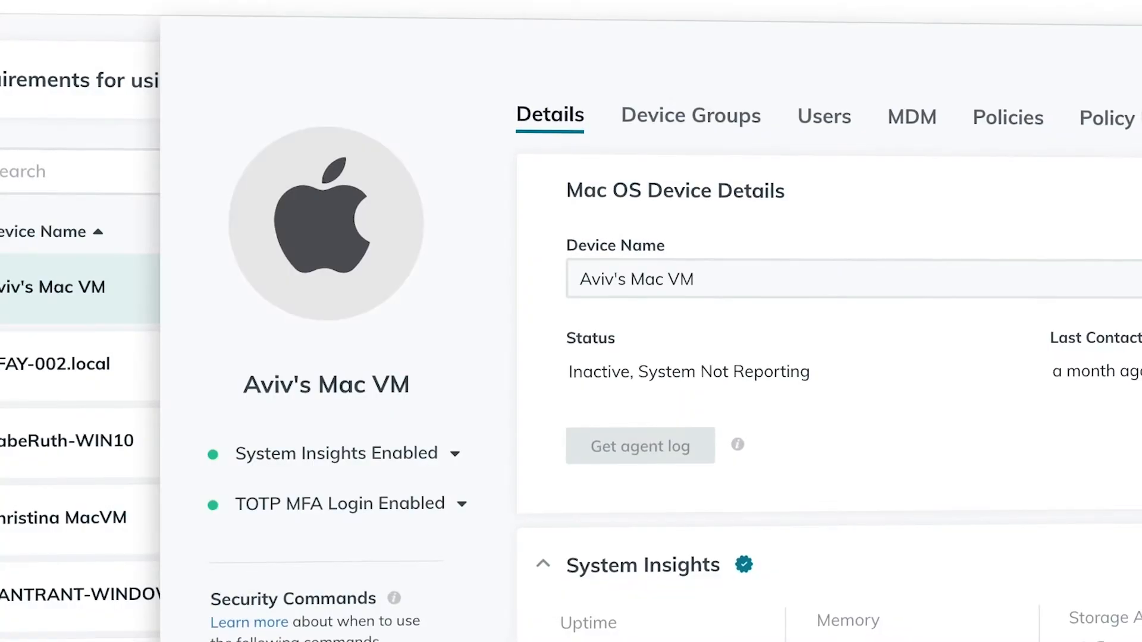